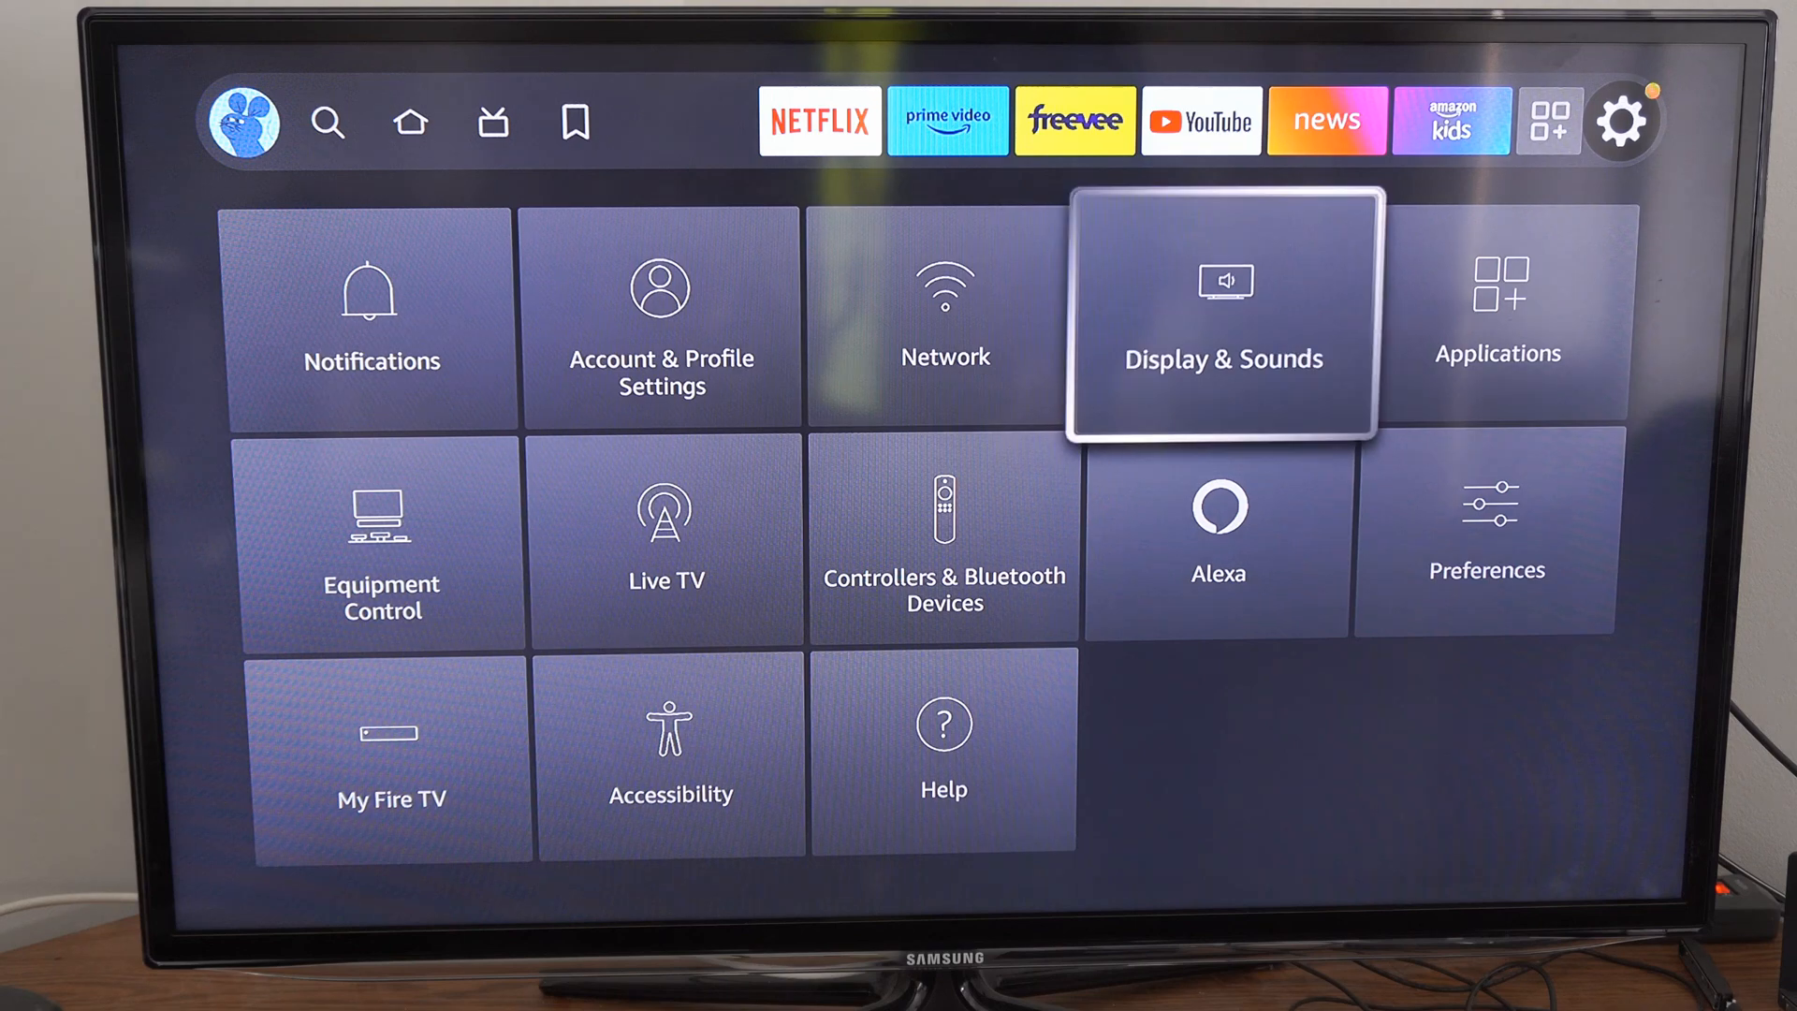
Open the Display & Sounds tile from the Settings grid.
{"action": "left_click", "coordinate": [1221, 318]}
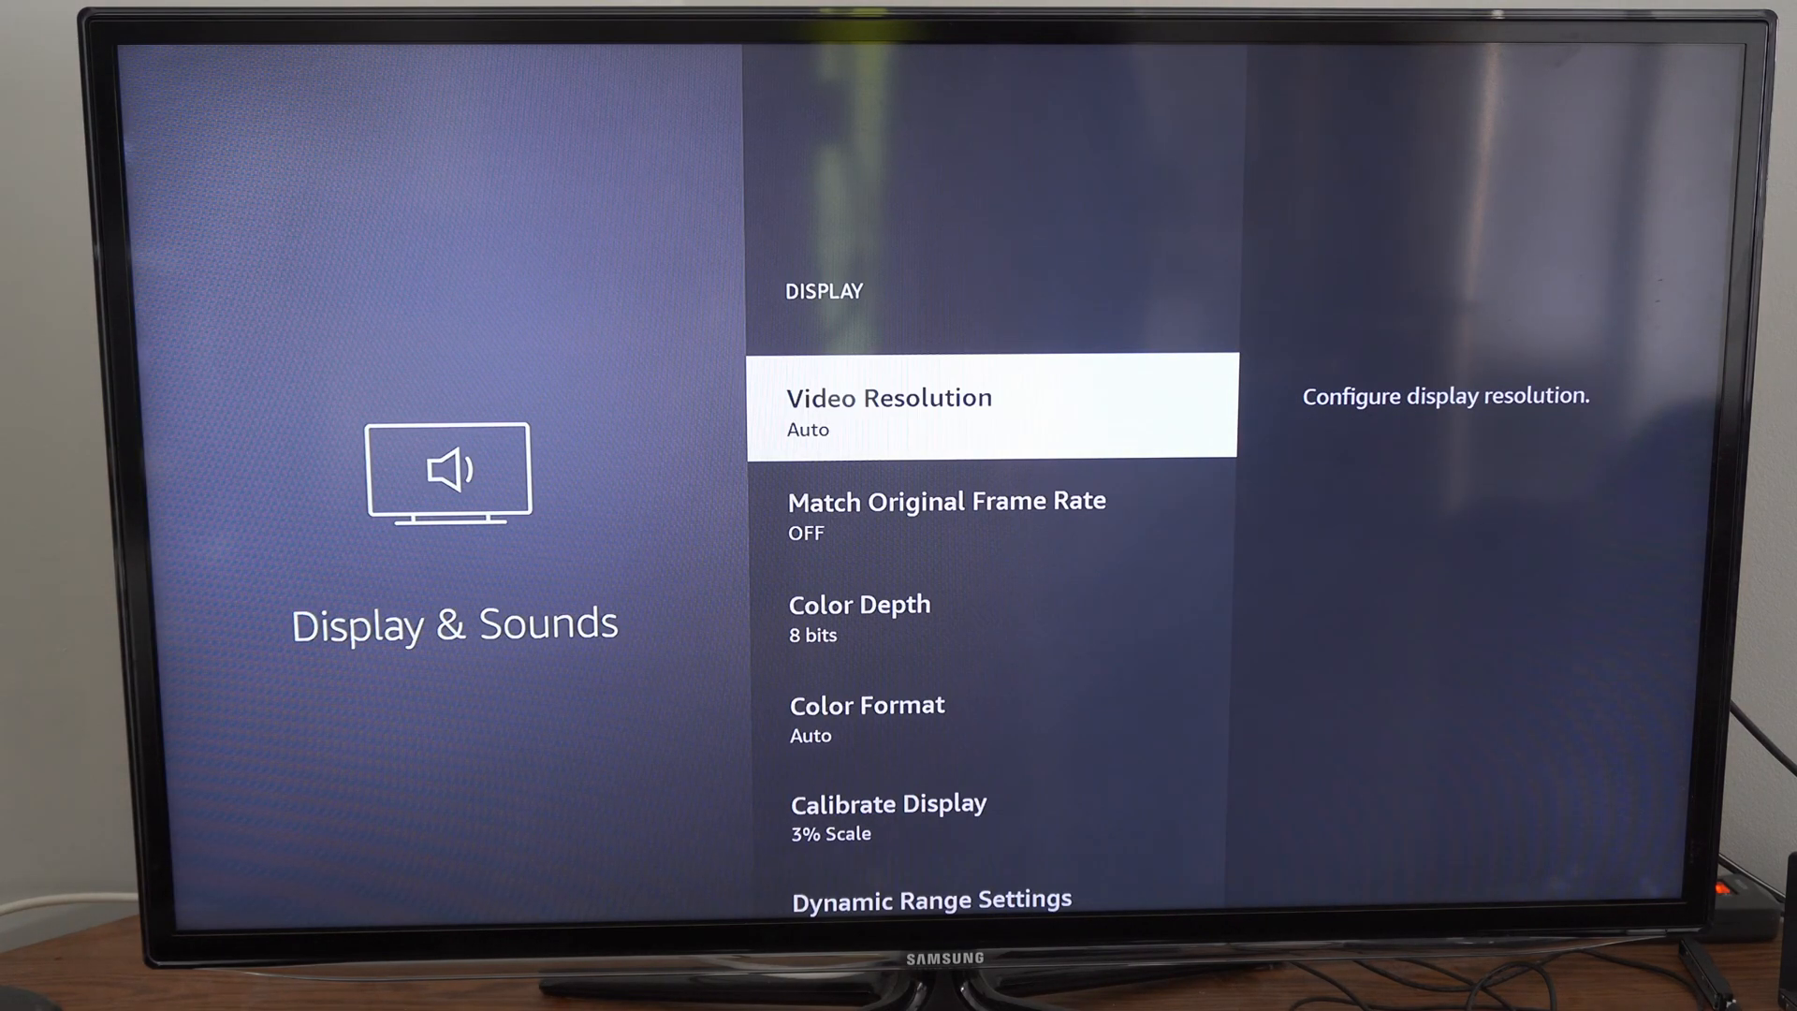
Scroll down the Display list to Dynamic Range Settings, showing Always HDR.
{"action": "key", "text": "down"}
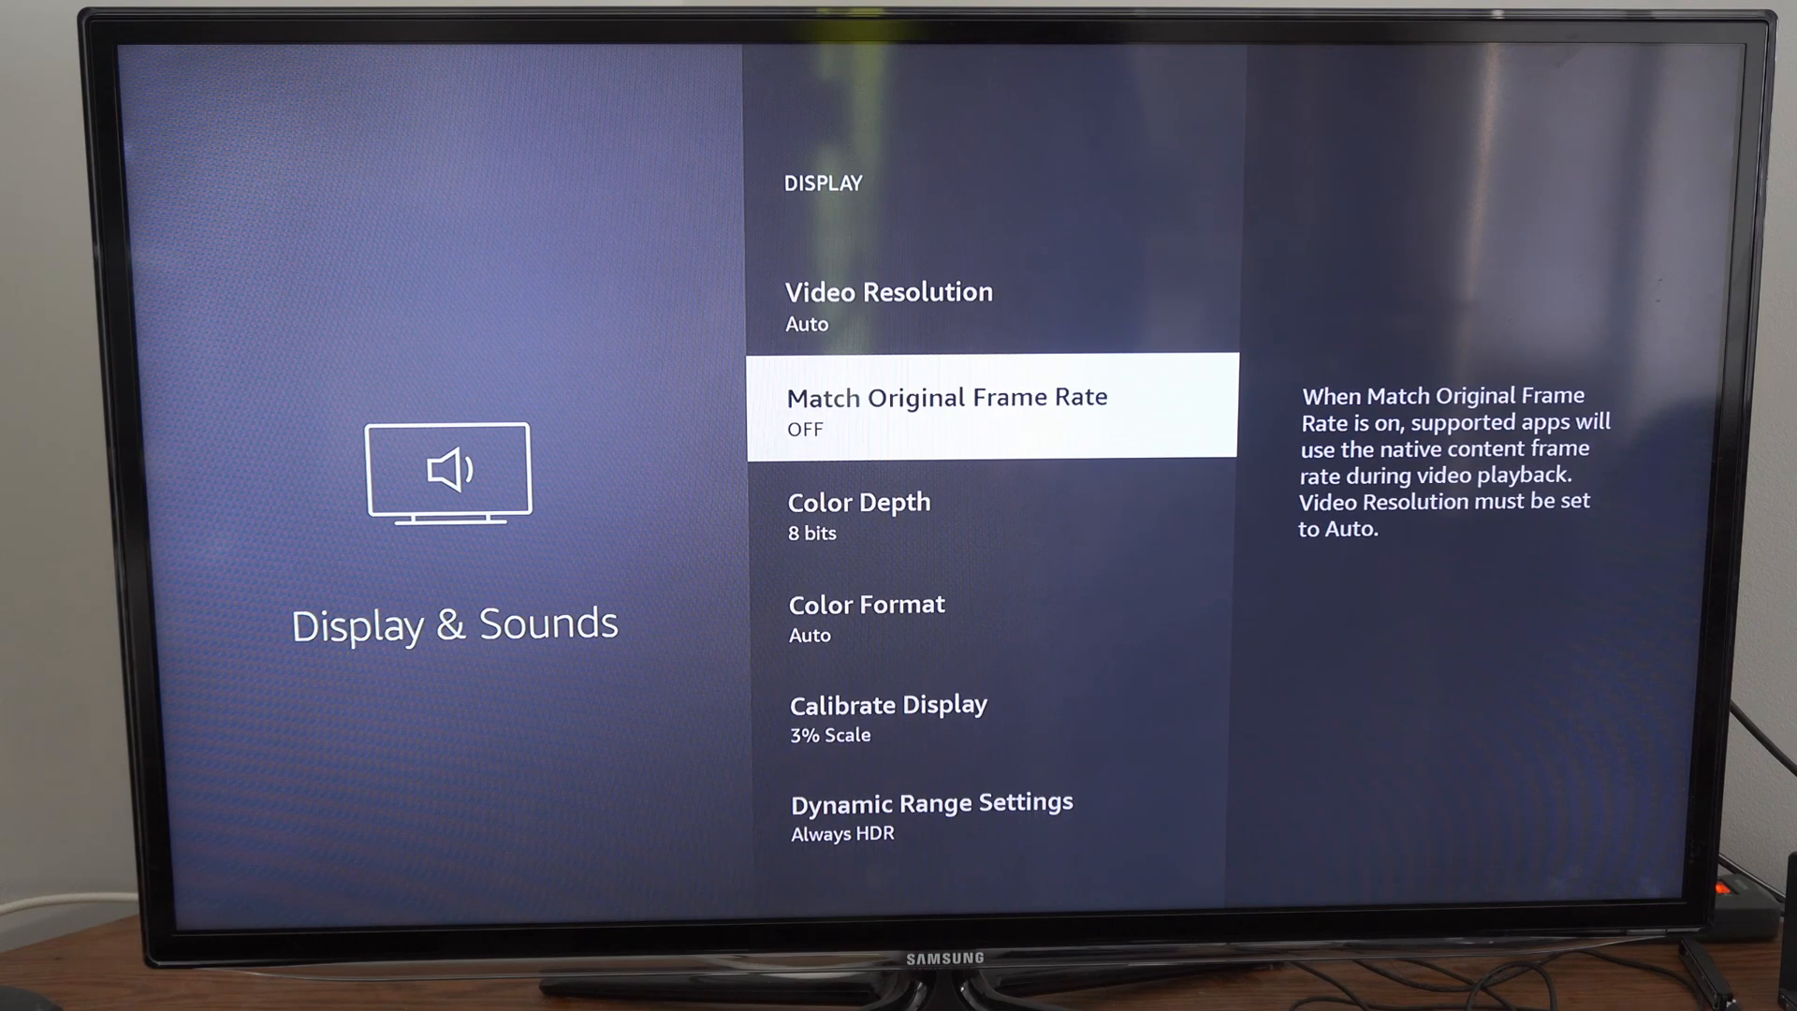
{"action": "scroll", "scroll_direction": "down", "scroll_amount": 3}
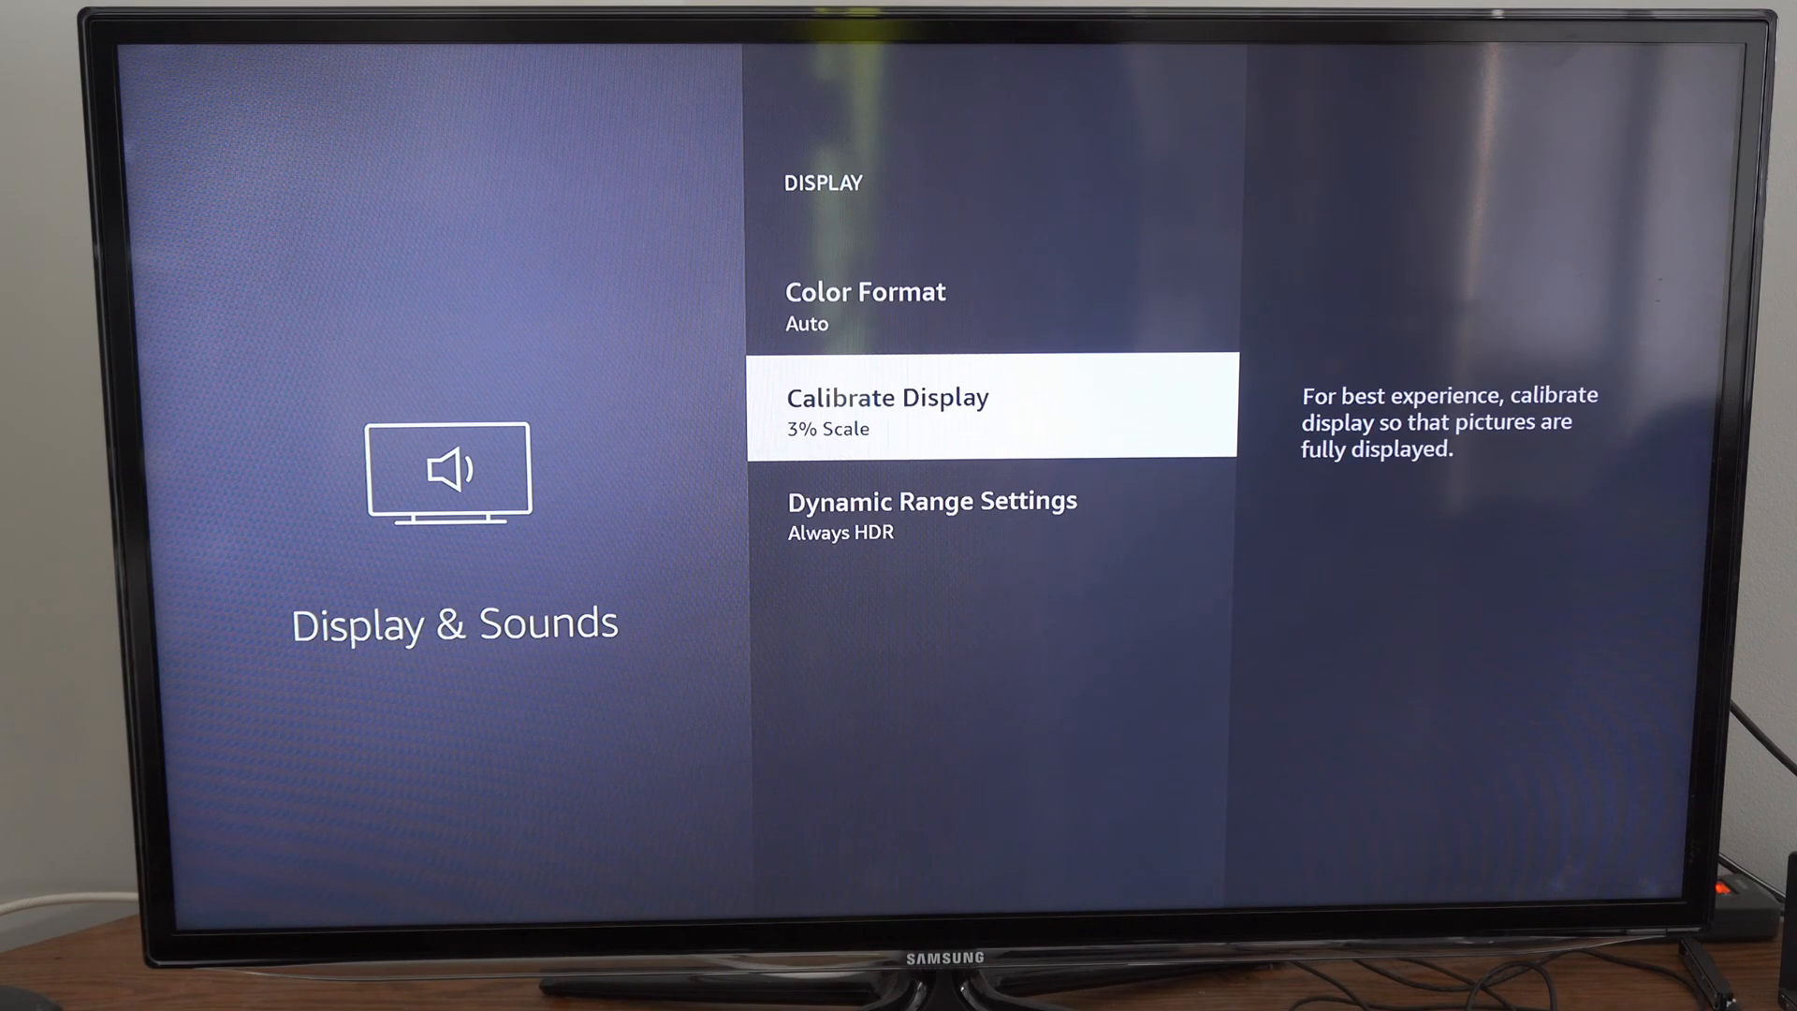